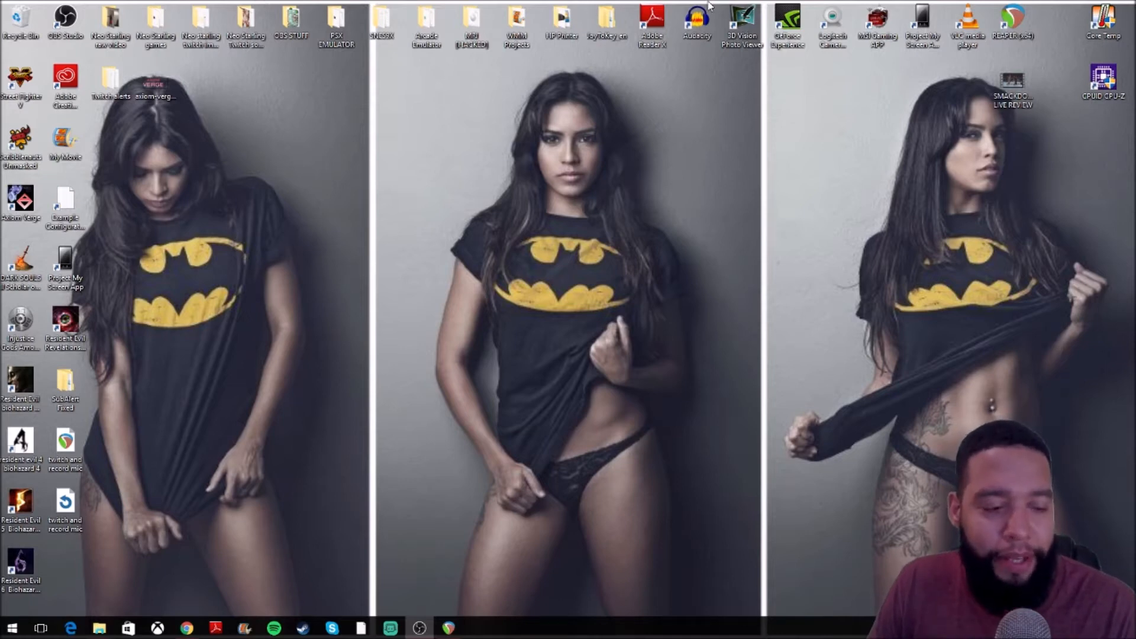
mouse_move(362, 376)
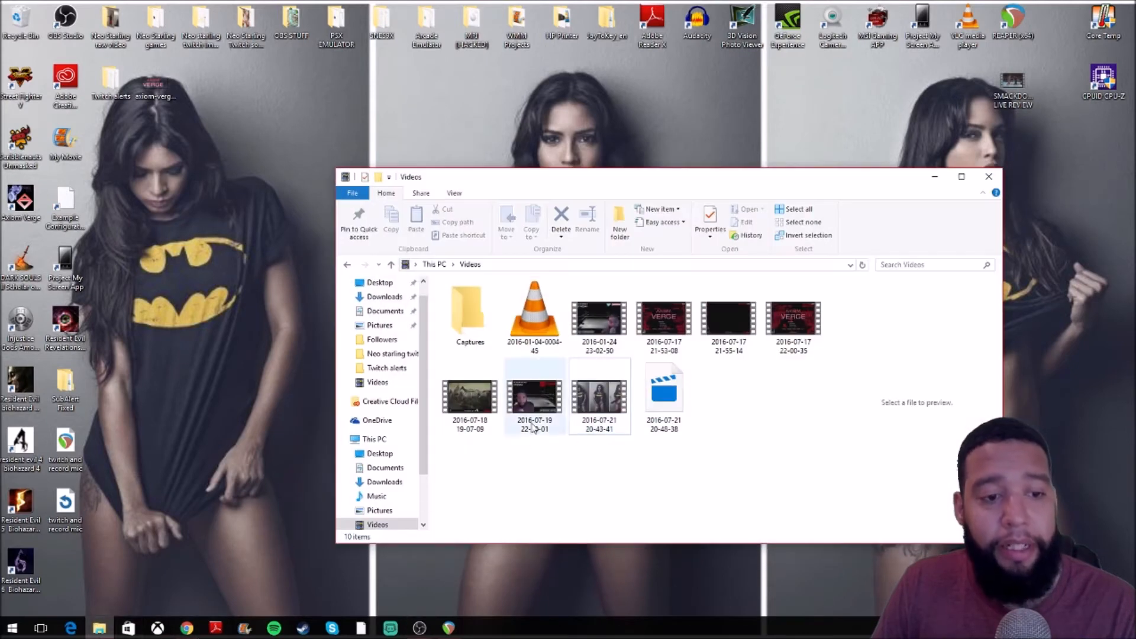
mouse_move(533, 395)
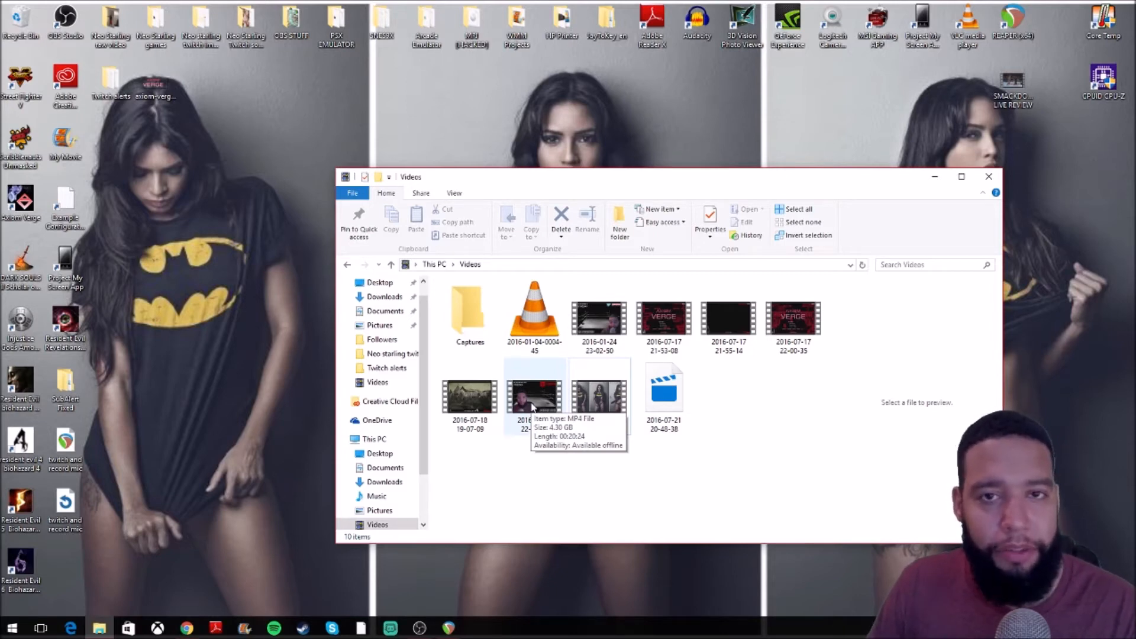
double_click(533, 395)
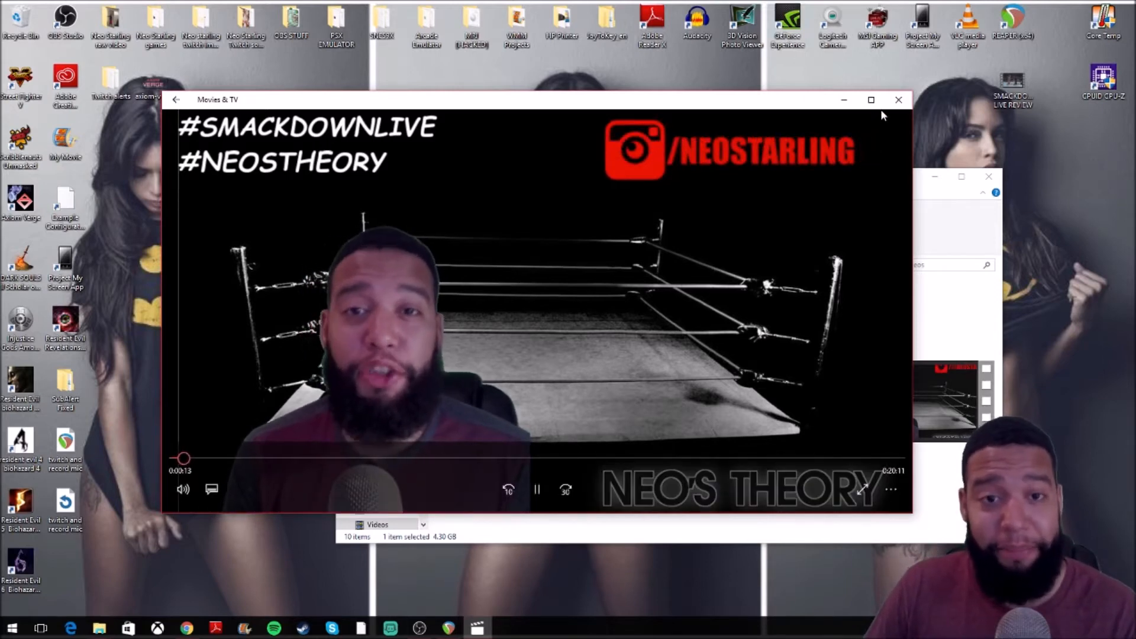
left_click(898, 100)
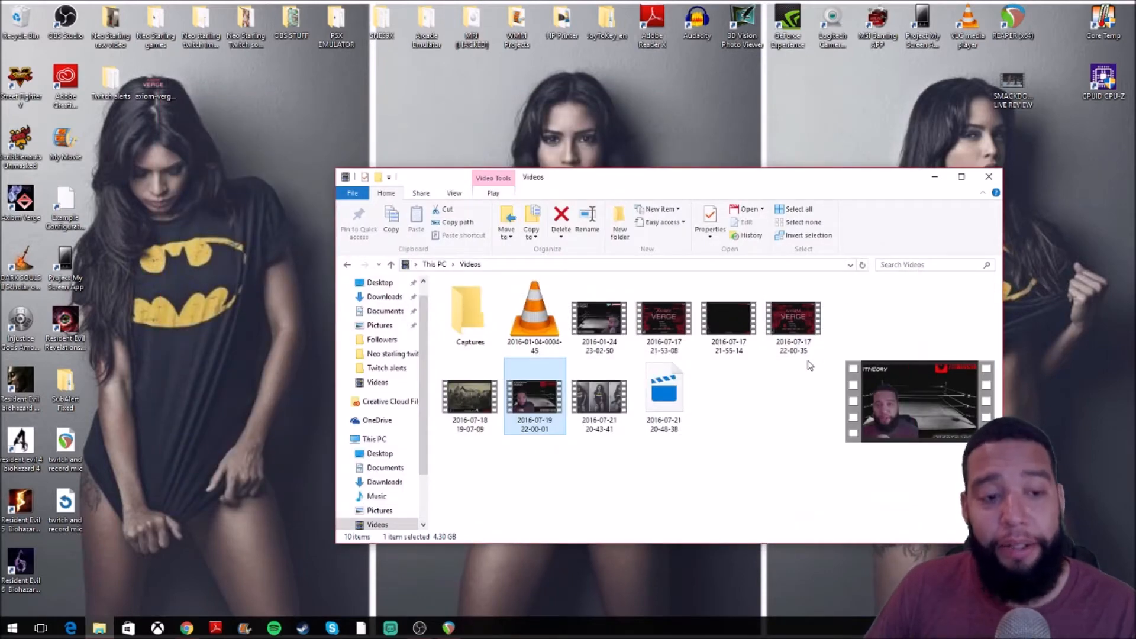
mouse_move(598, 397)
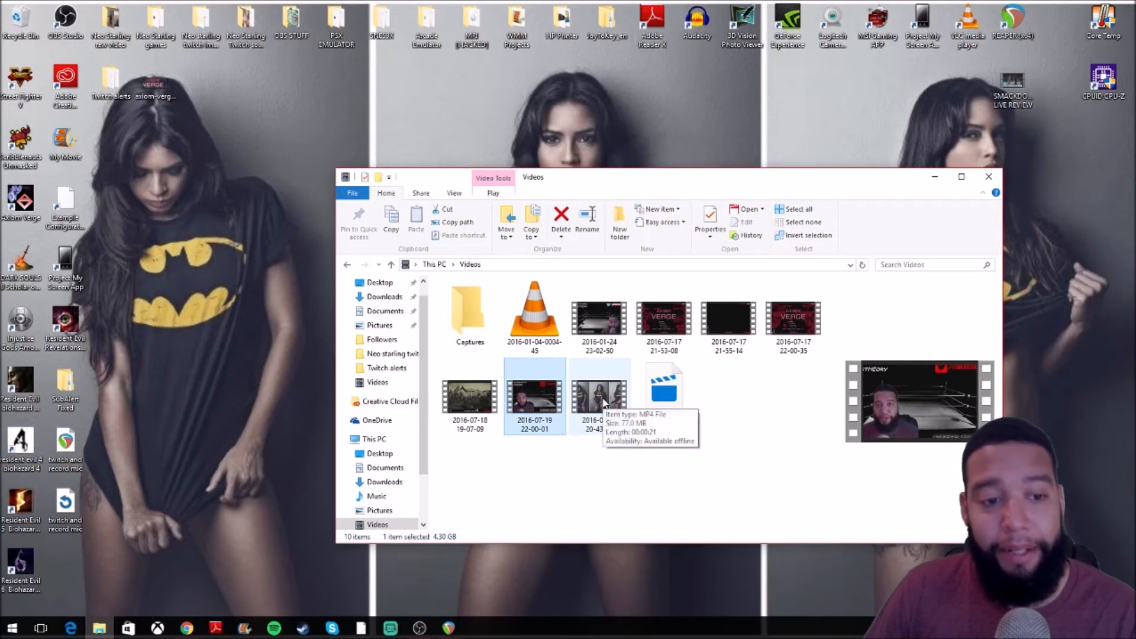
double_click(533, 397)
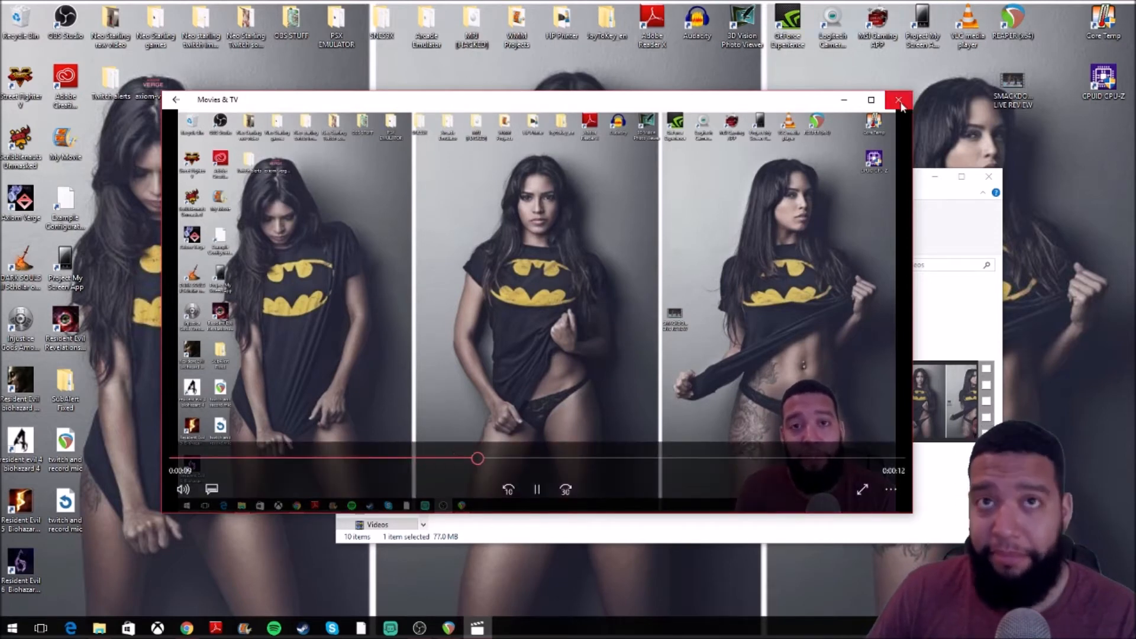
left_click(898, 99)
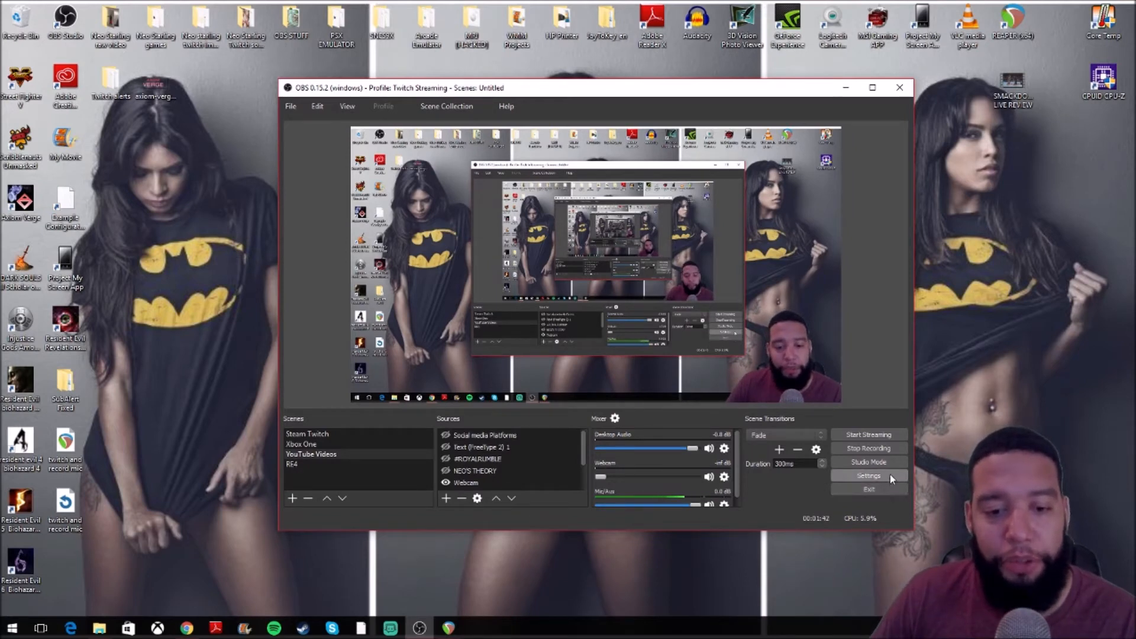
Open OBS Studio Settings on the General page from the controls panel
left_click(868, 475)
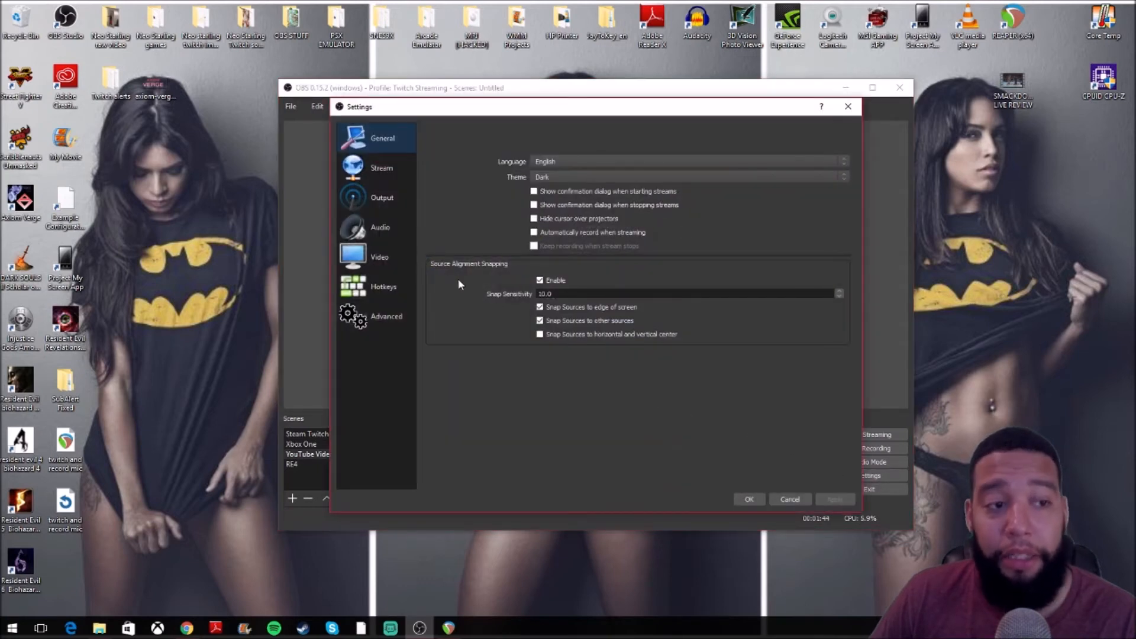
Go to the Output page's Audio tab listing bitrate fields for Tracks 1-4
left_click(381, 197)
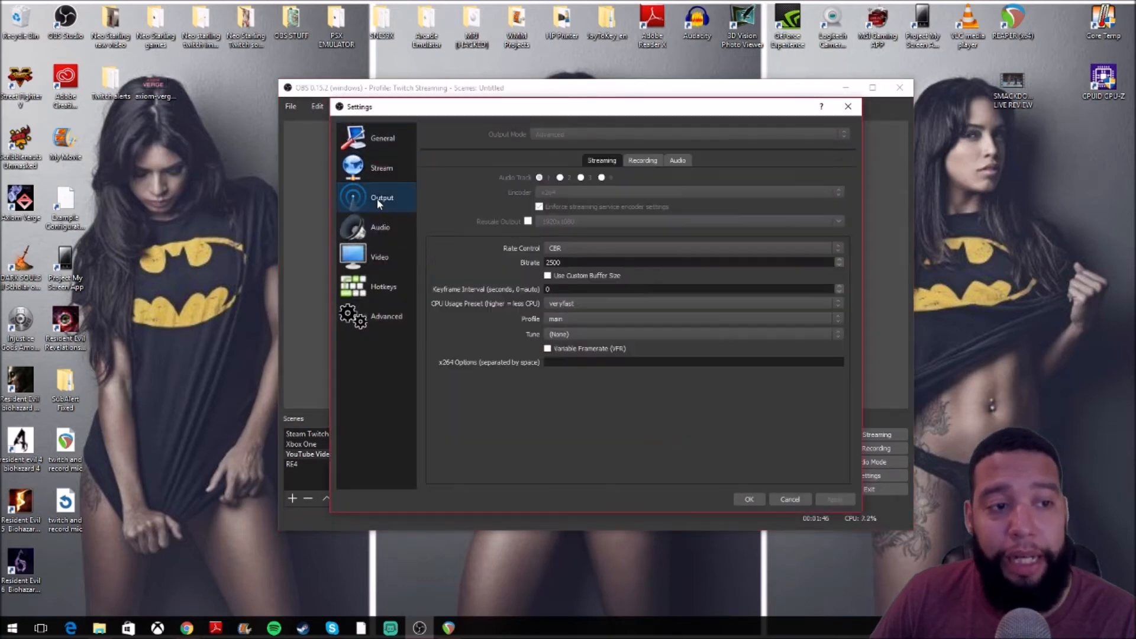
left_click(677, 161)
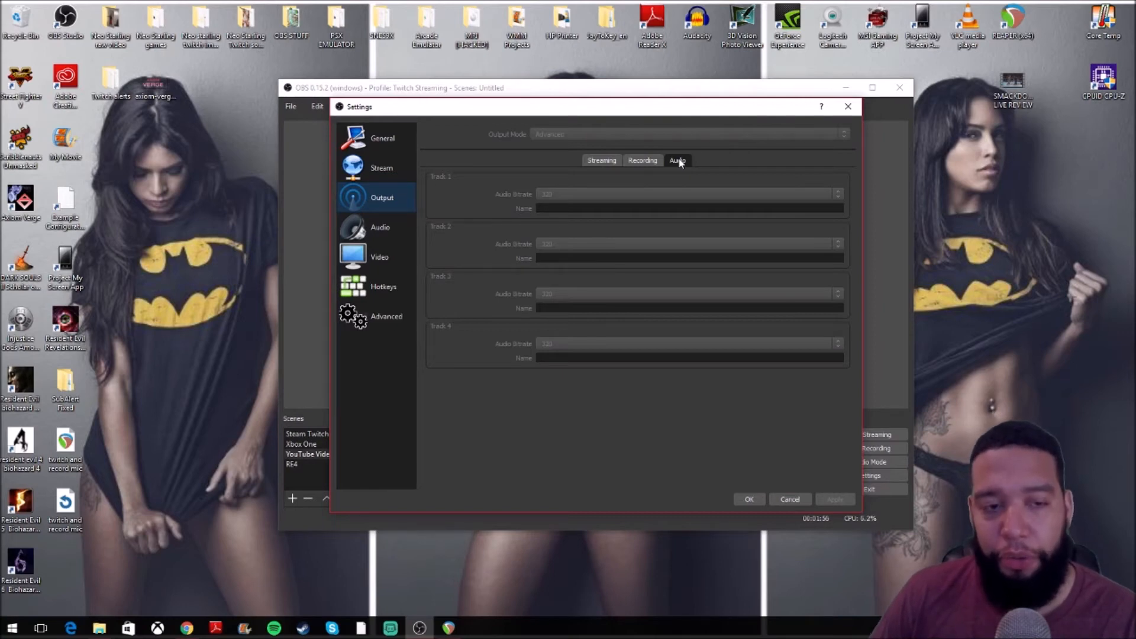
mouse_move(819, 199)
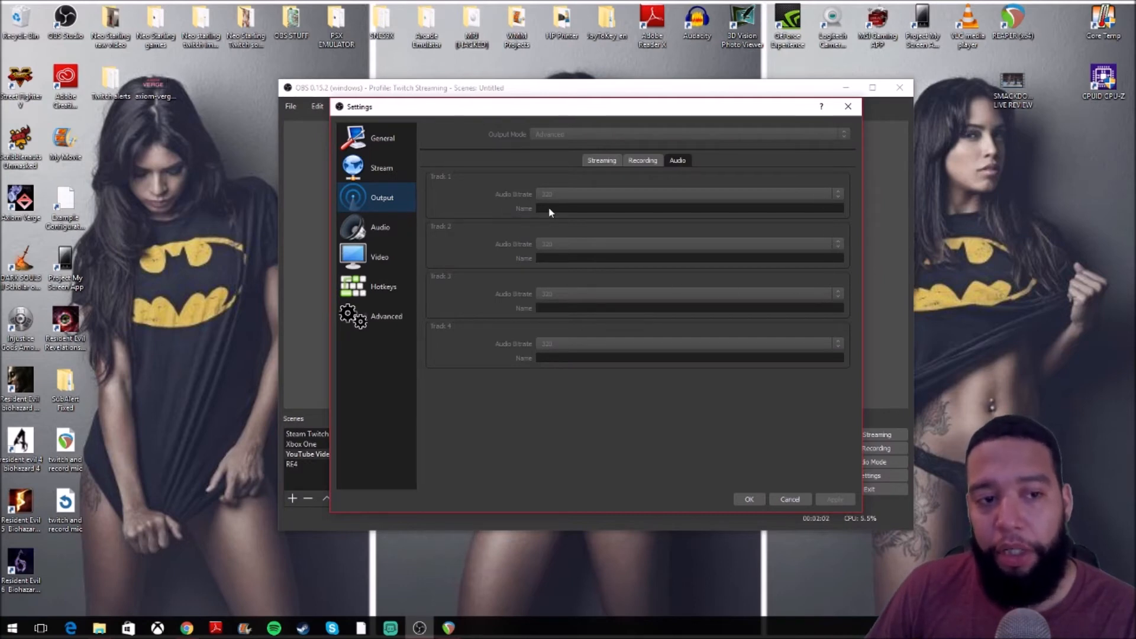
mouse_move(503, 402)
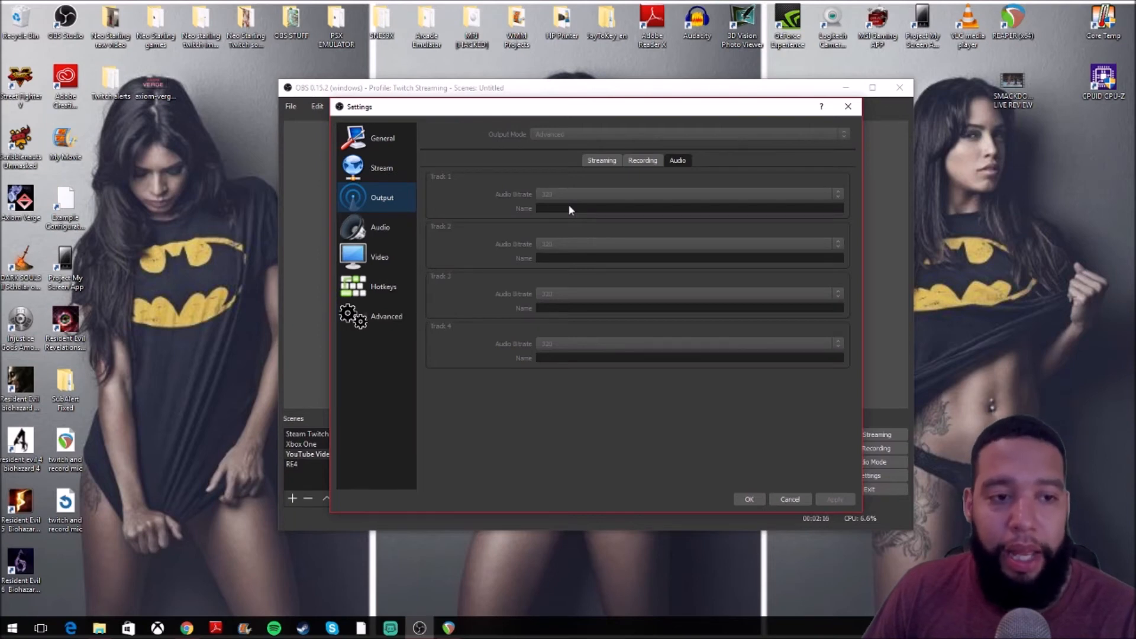
mouse_move(621, 236)
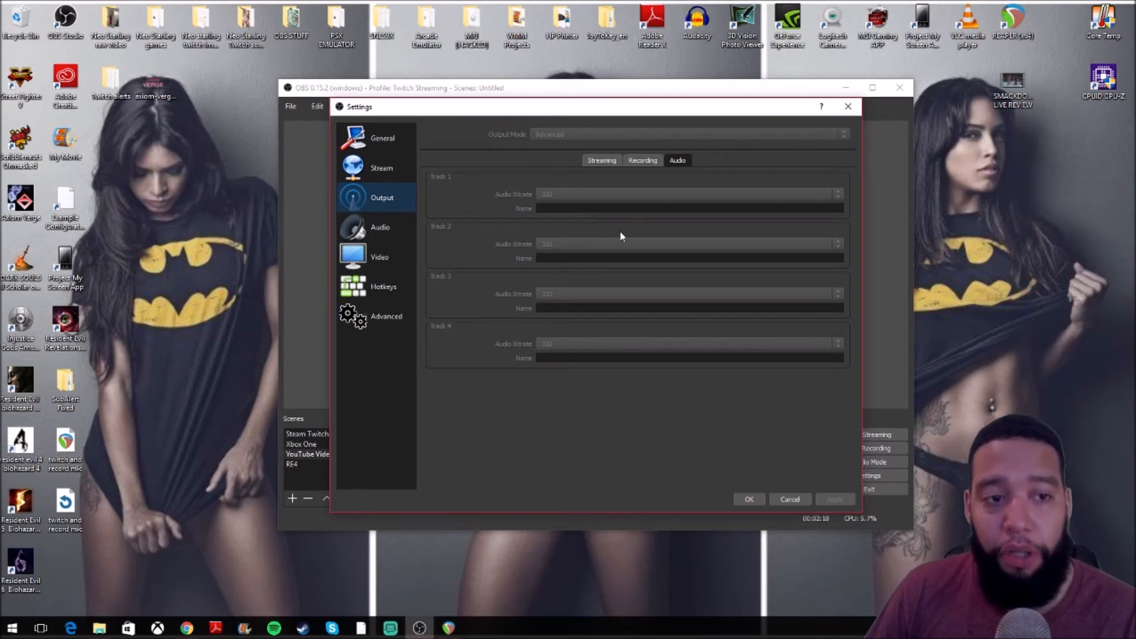
mouse_move(643, 347)
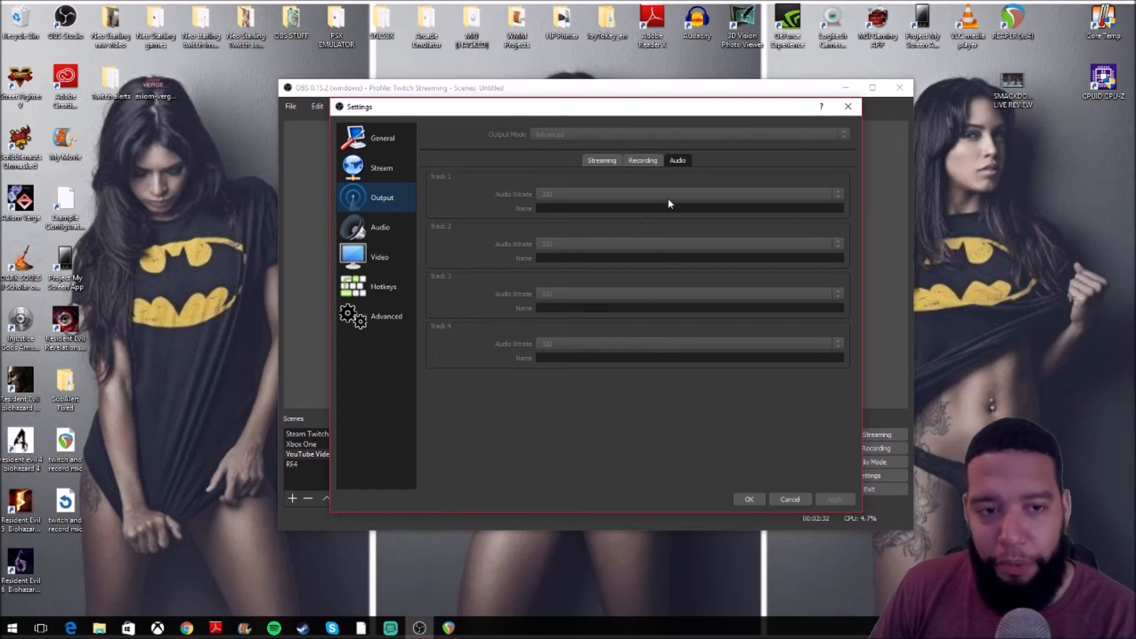
mouse_move(667, 375)
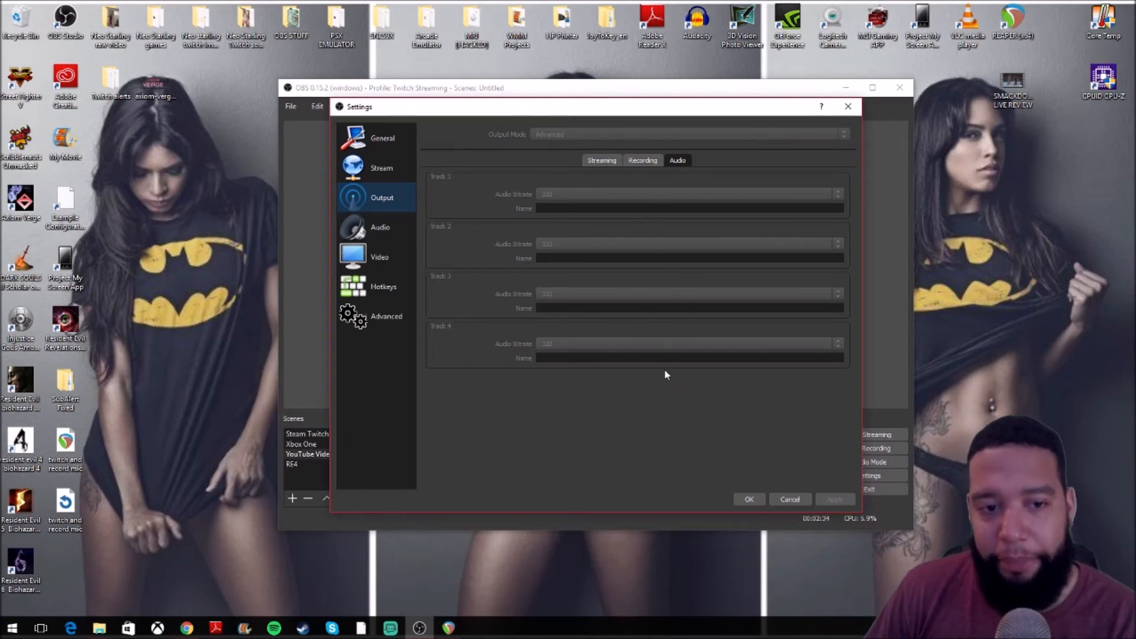
mouse_move(678, 270)
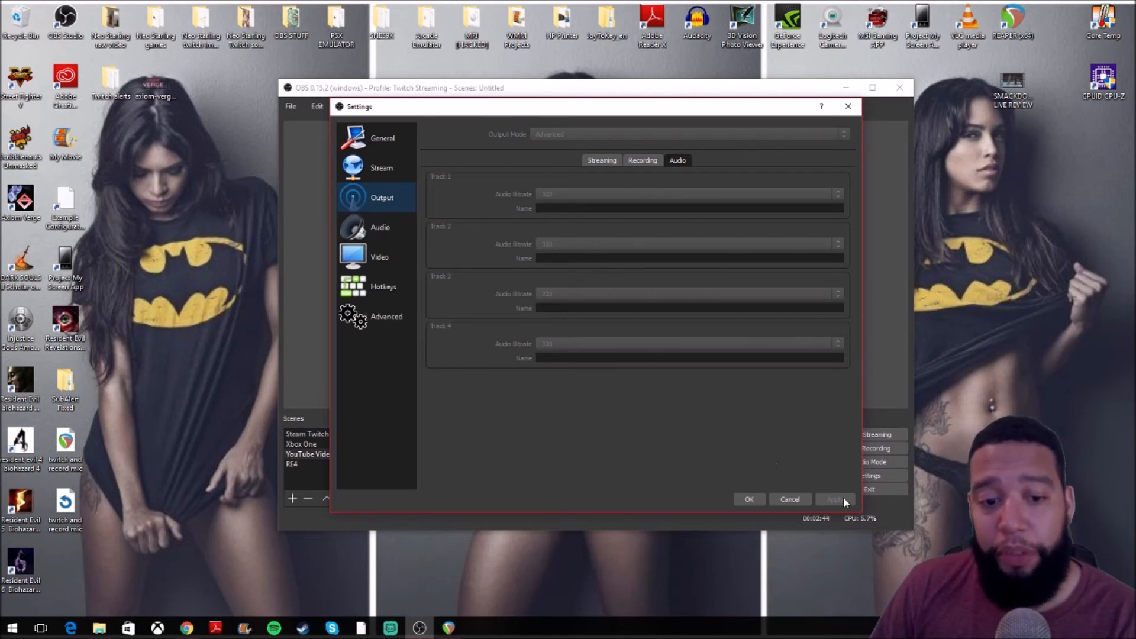
Confirm Settings with OK, returning to the OBS main window
left_click(789, 500)
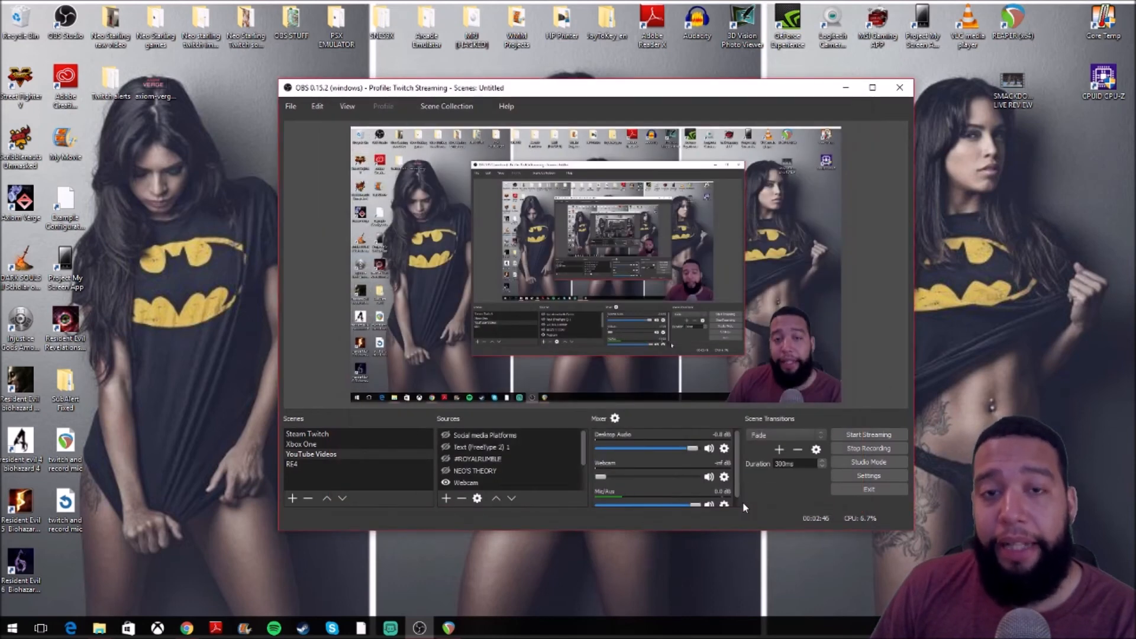